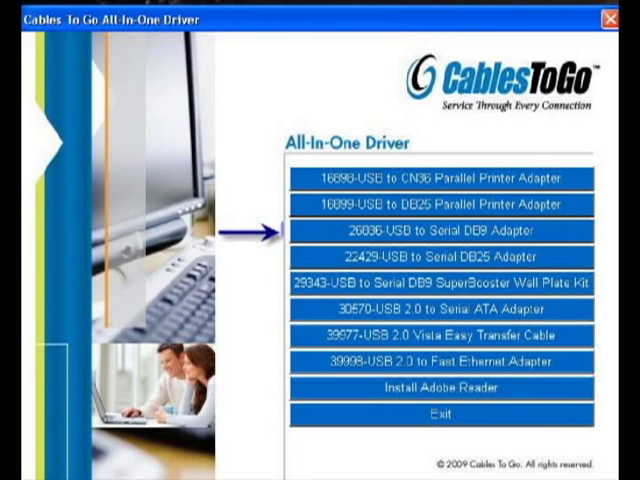
- Choose the '26886-USB to Serial DB9 Adapter' driver from the All-In-One Driver menu
click(427, 231)
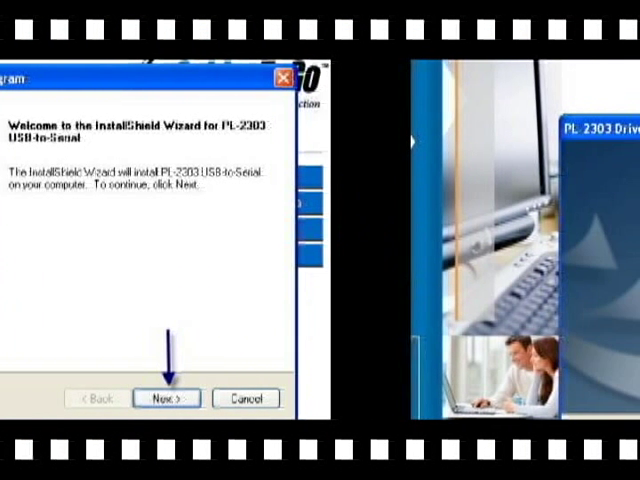
- Advance the PL-2303 InstallShield wizard so the USB-to-Serial driver installs
click(165, 397)
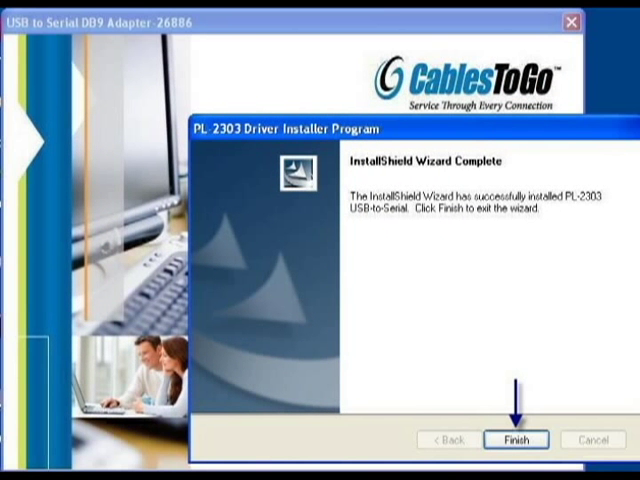